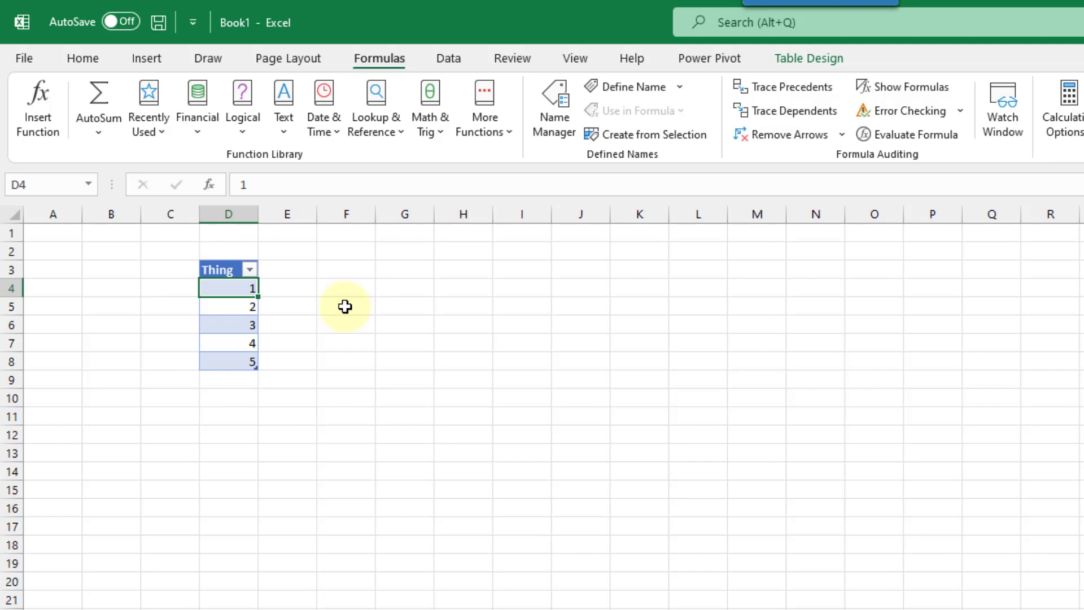
Enter =Table1[[#All],[Thing]] in F3 to spill the Thing header and values 1–5
click(448, 58)
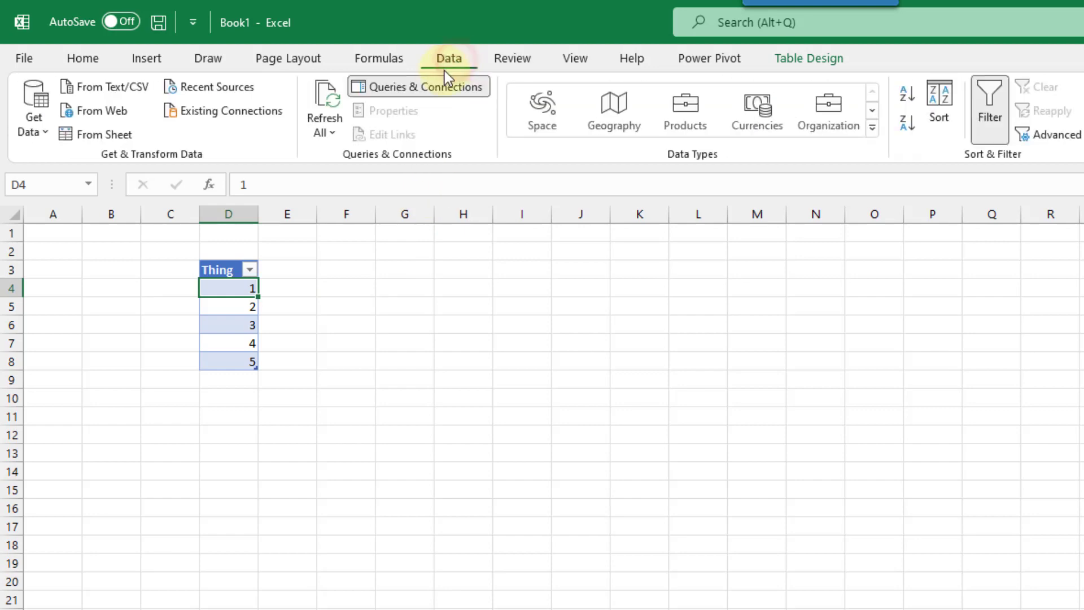
mouse_move(238, 139)
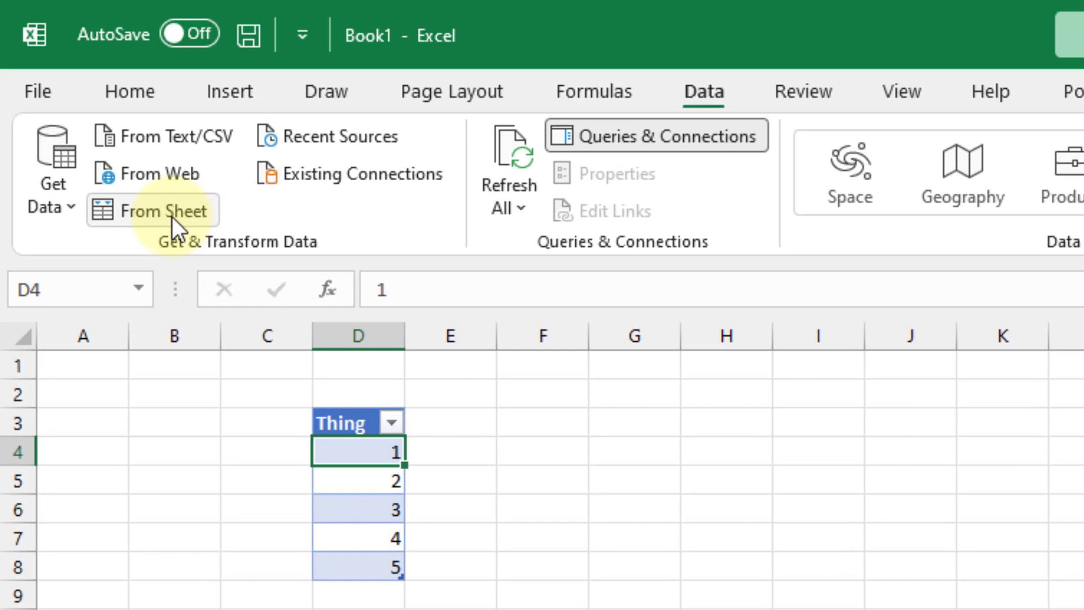
mouse_move(164, 210)
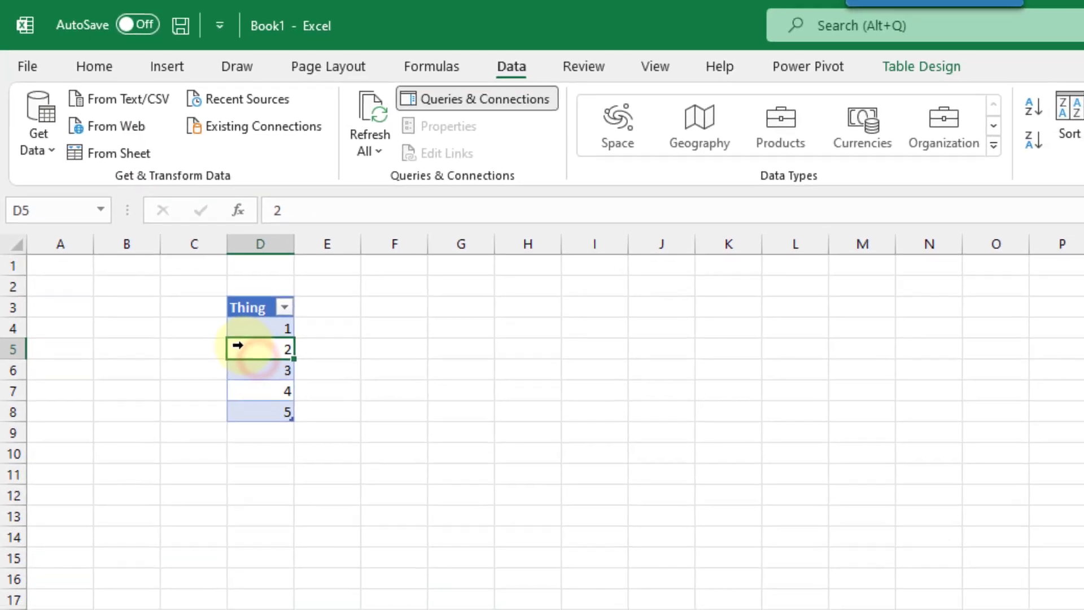
click(392, 304)
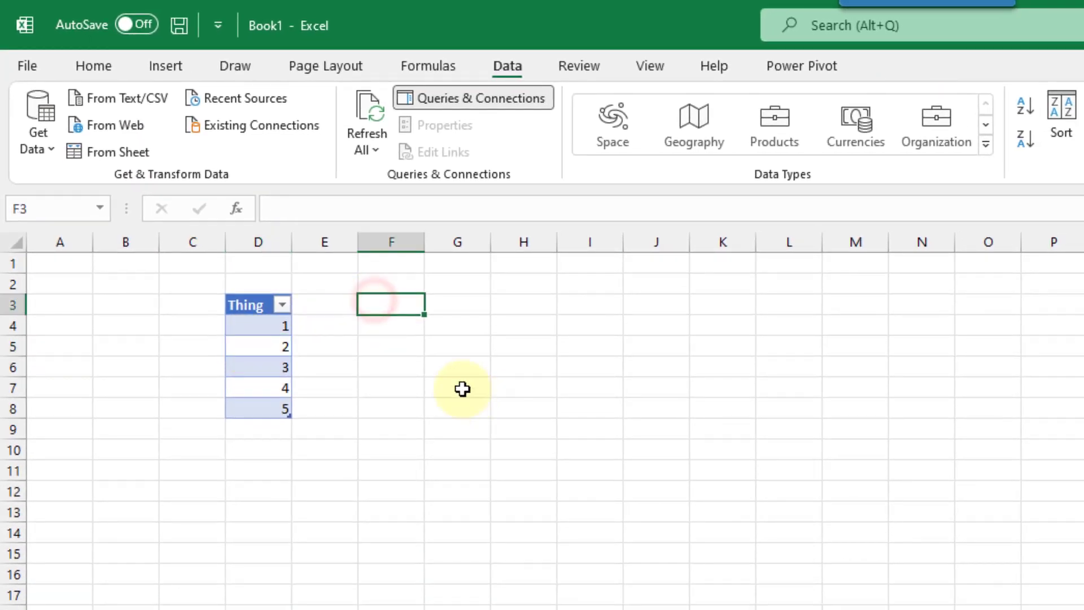
text(=Table1[[#All],[Thing)
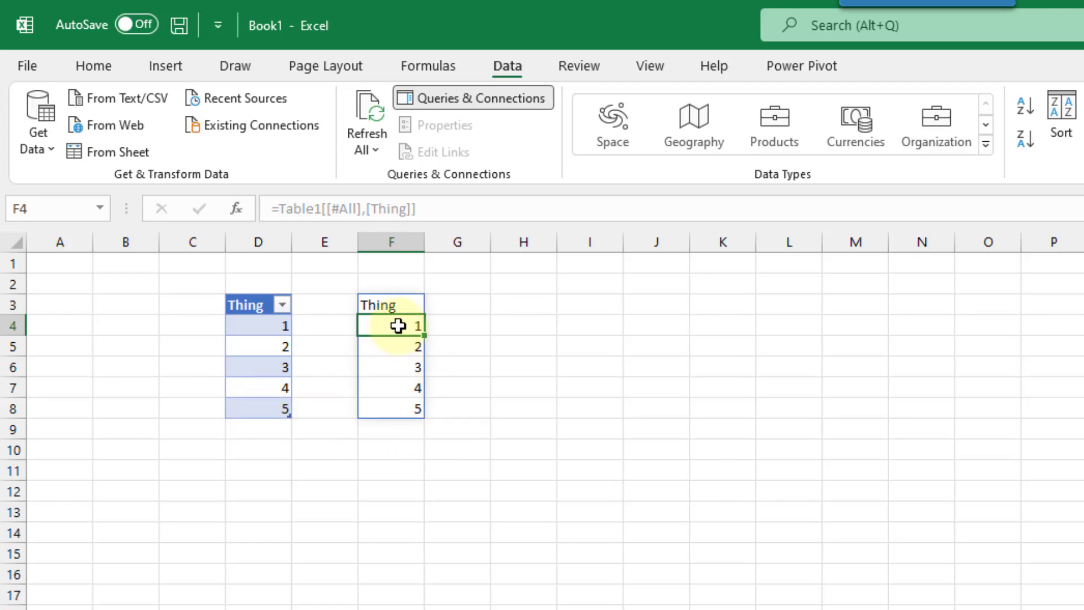
mouse_move(397, 305)
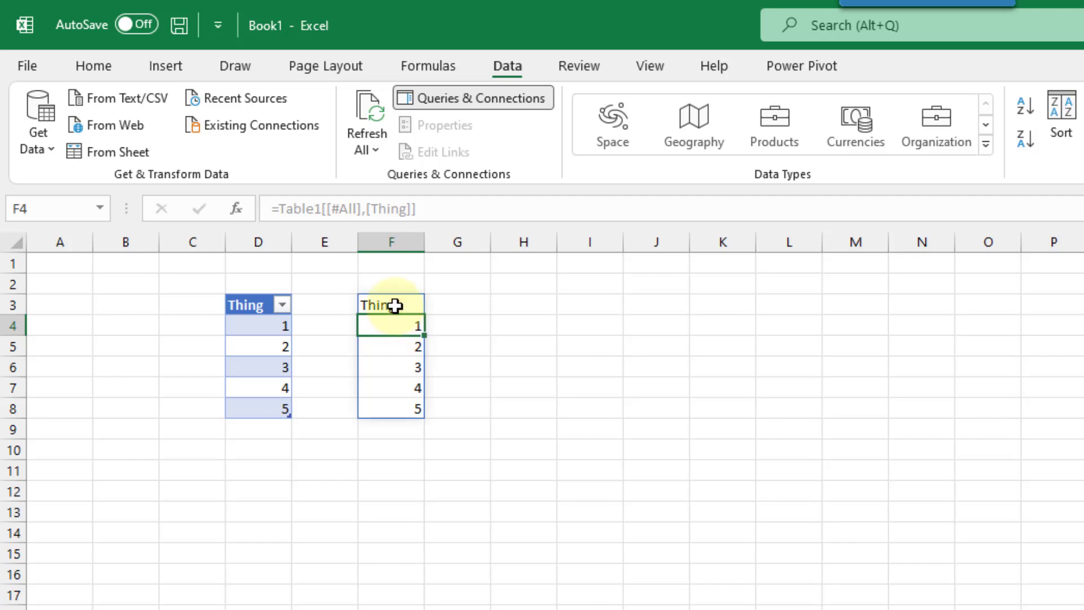
click(391, 304)
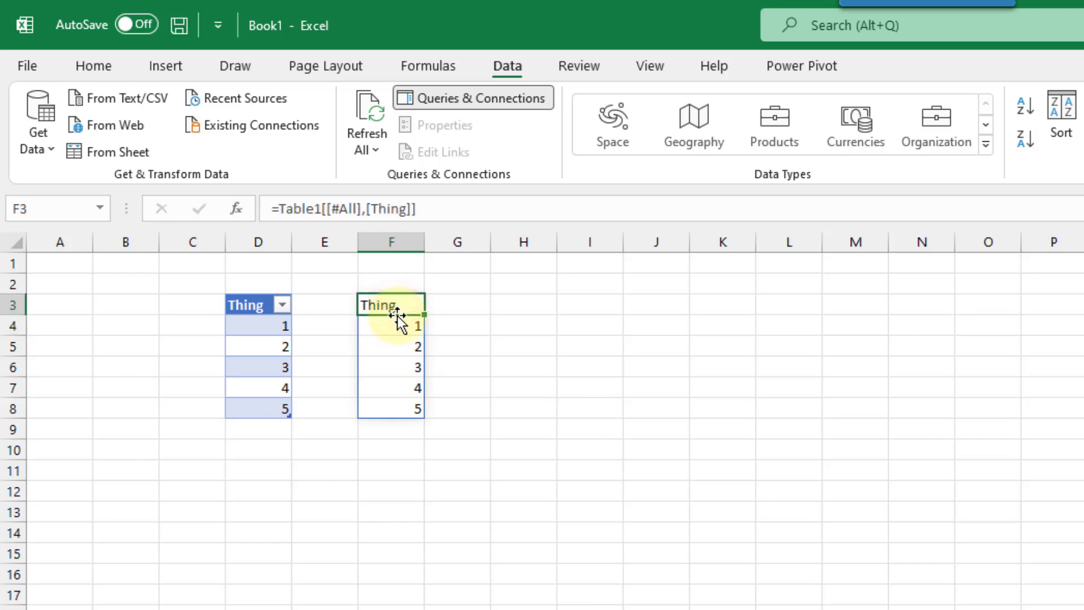
mouse_move(118, 151)
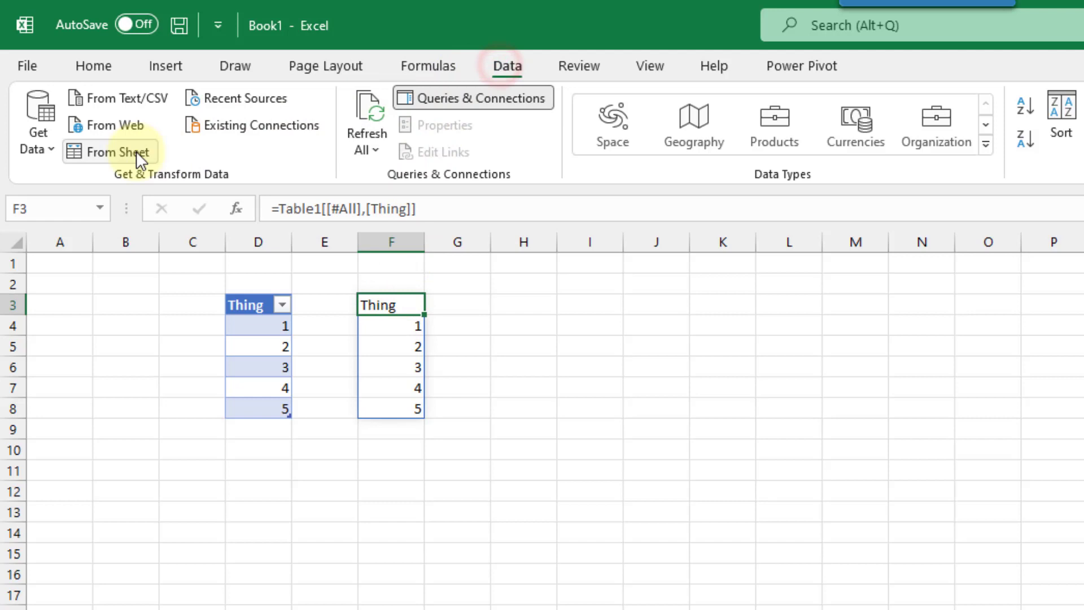
Build the FromArray_1 query from the spilled range, review its Source and Changed Type steps, and load it
click(117, 151)
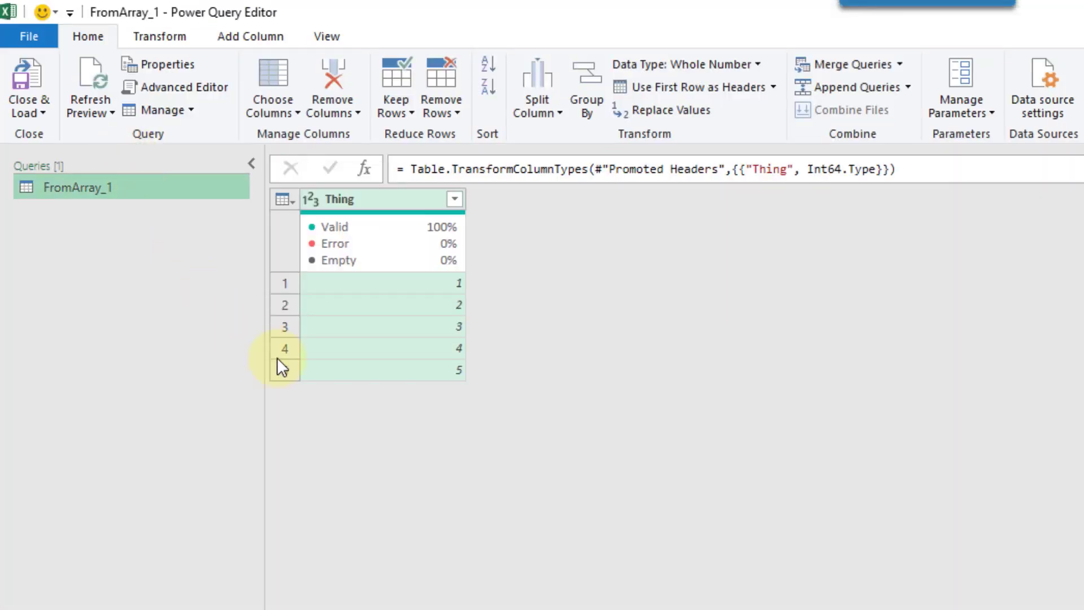
mouse_move(430, 287)
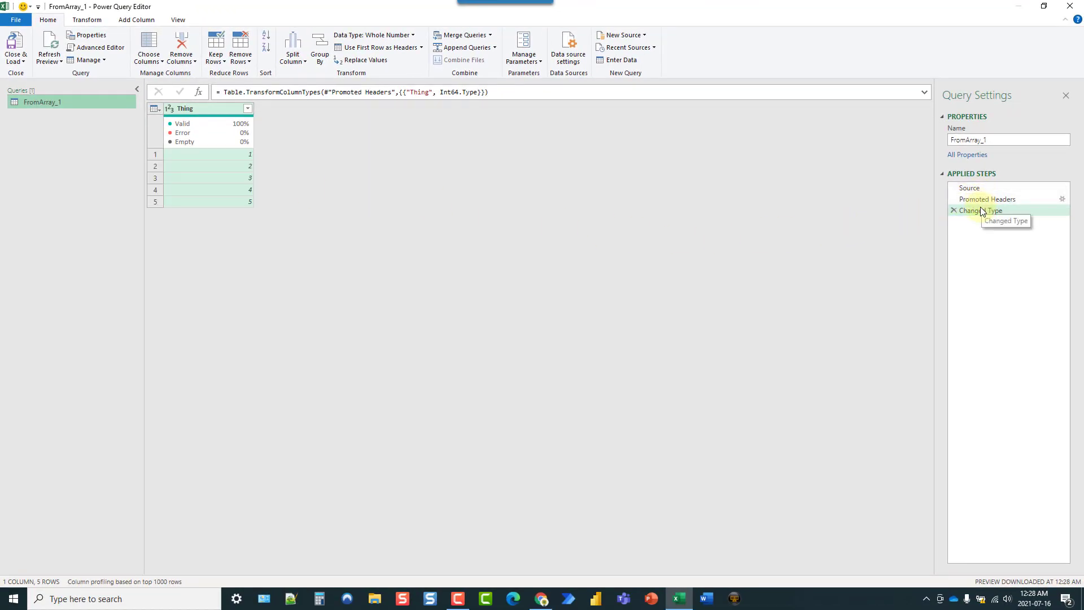
click(988, 199)
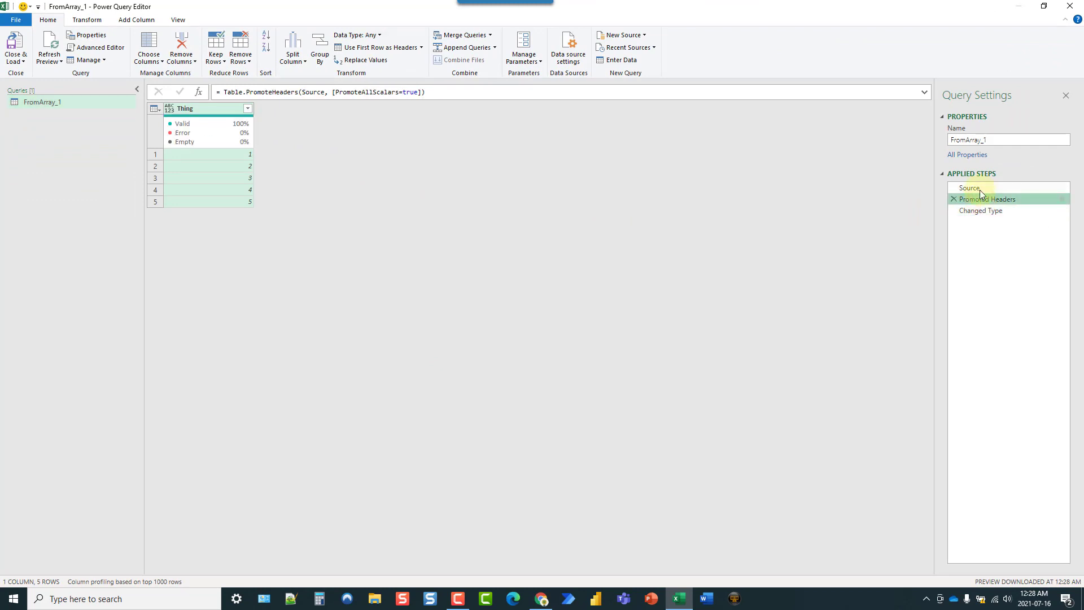
click(969, 187)
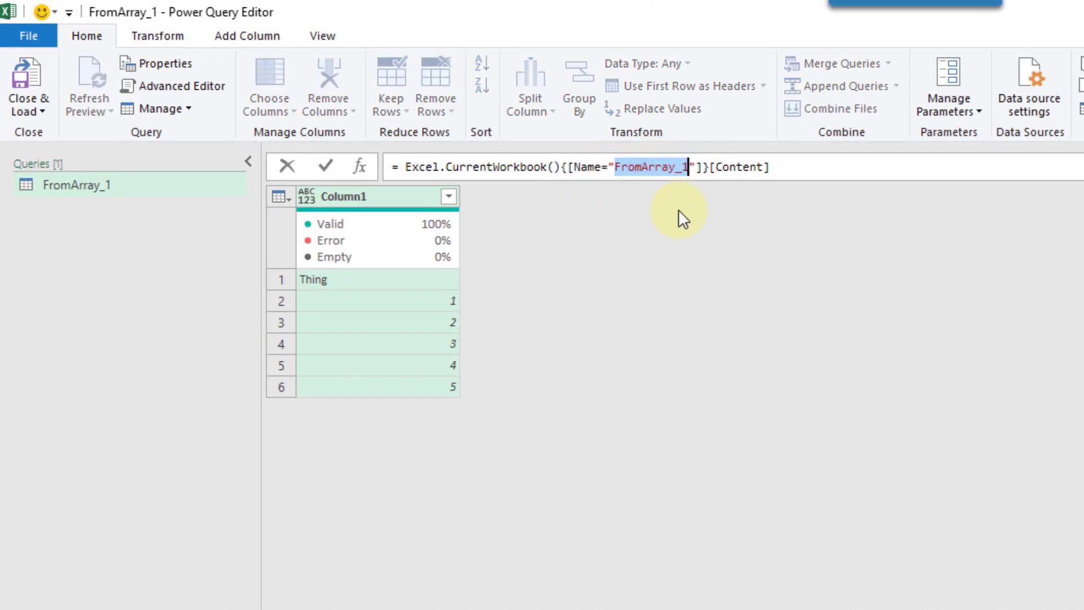
mouse_move(667, 204)
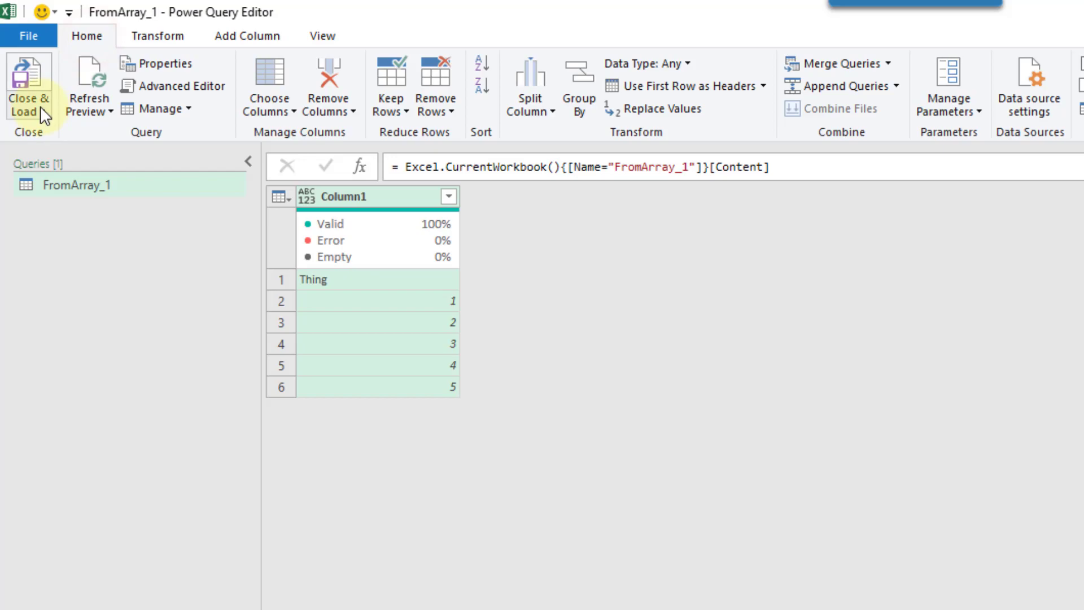
click(27, 96)
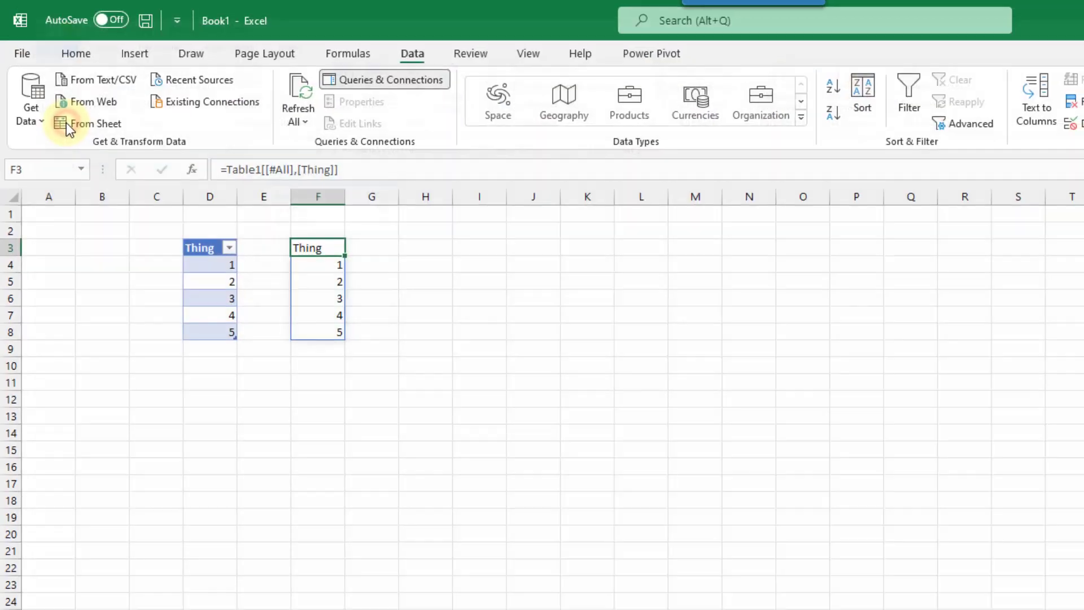
Load the FromArray_1 results as a table on the existing worksheet at H3
click(95, 123)
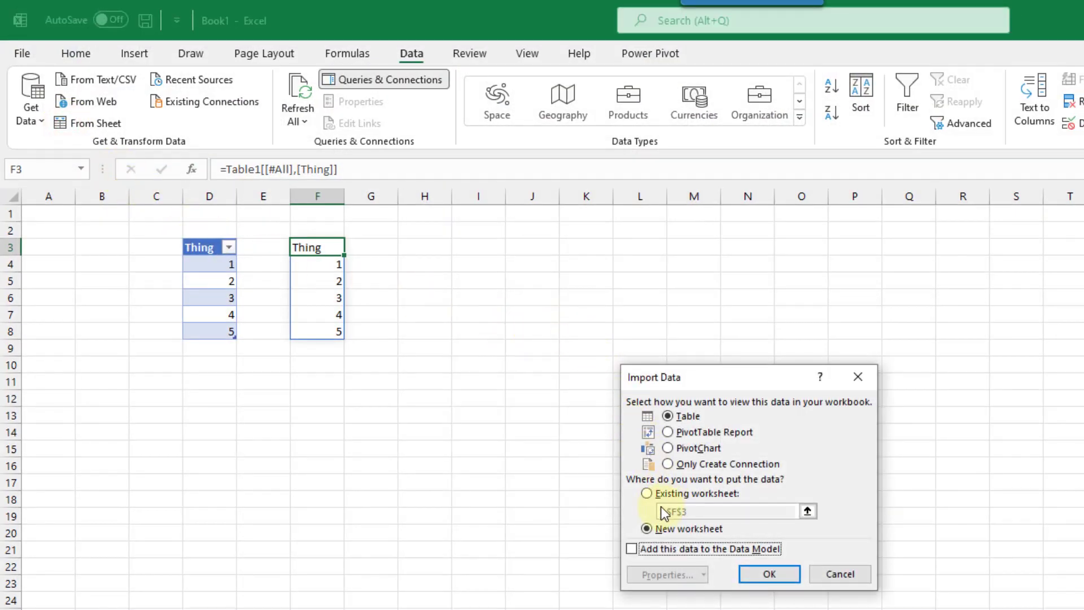
click(645, 492)
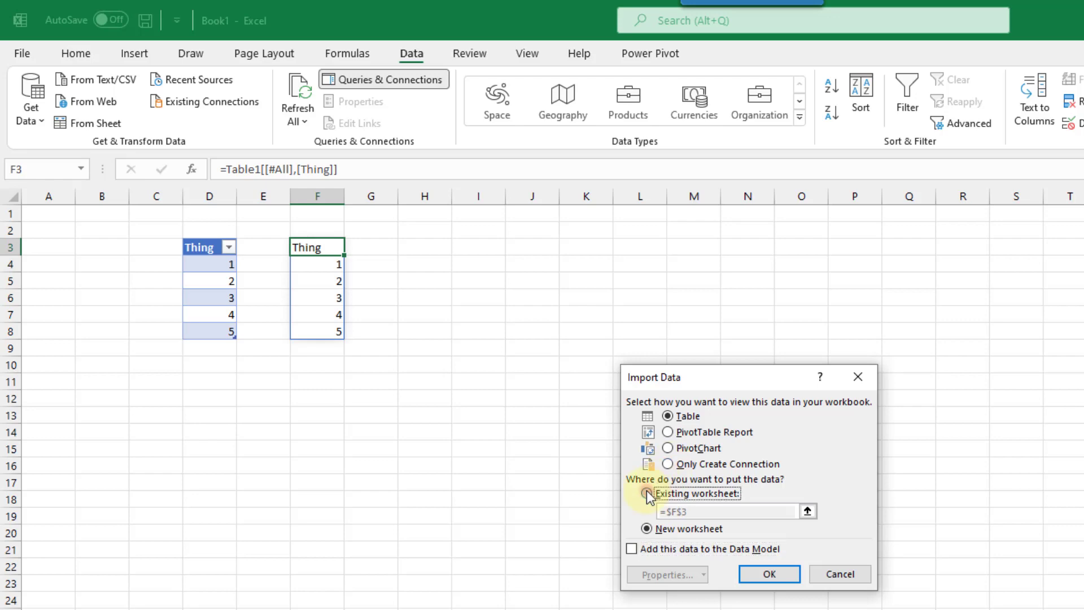
click(645, 492)
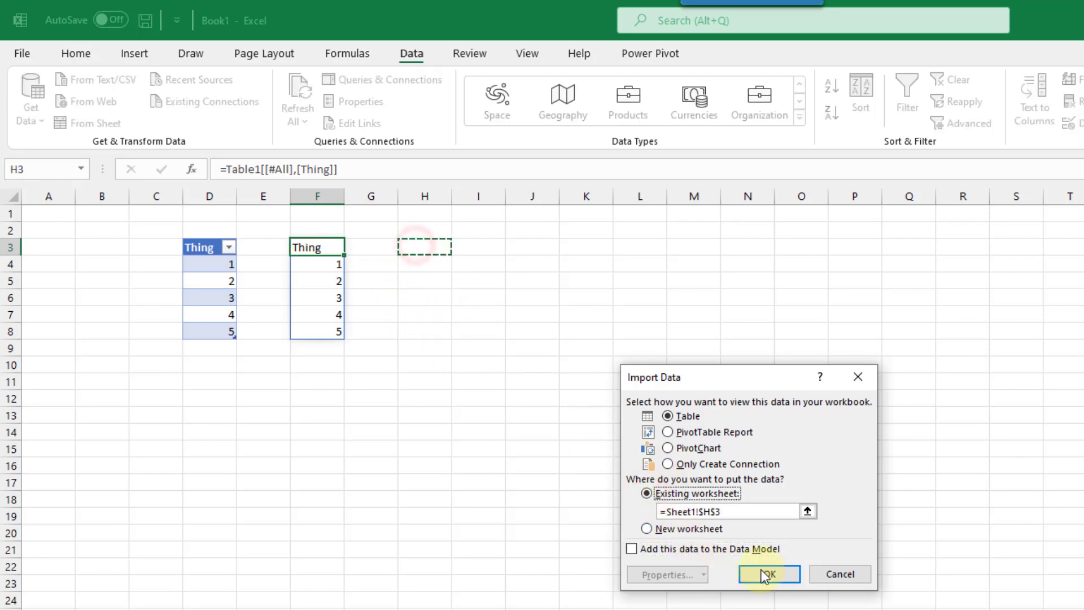
click(768, 574)
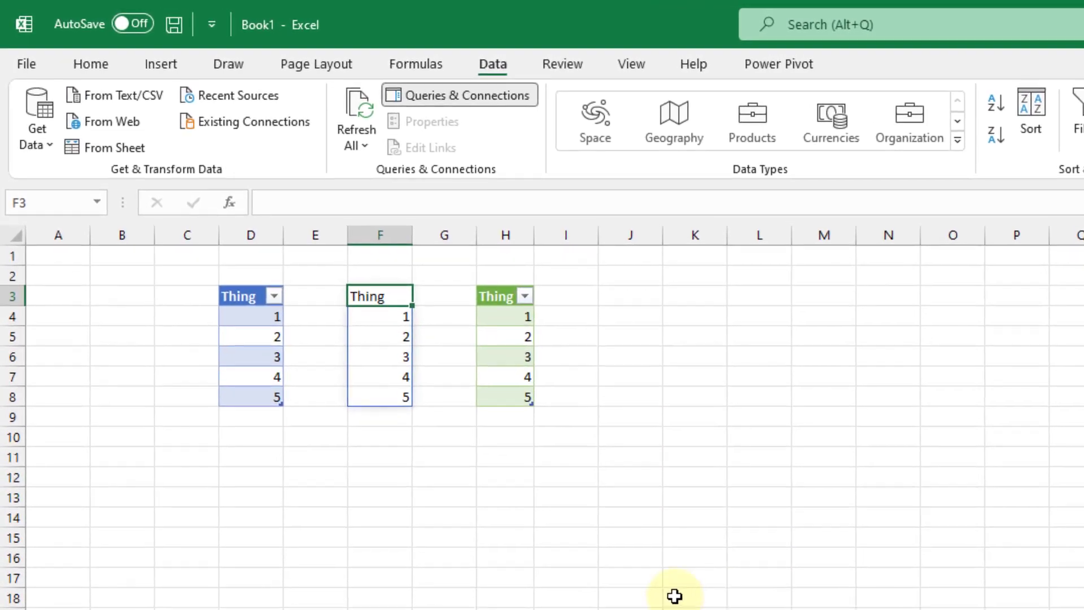
click(262, 357)
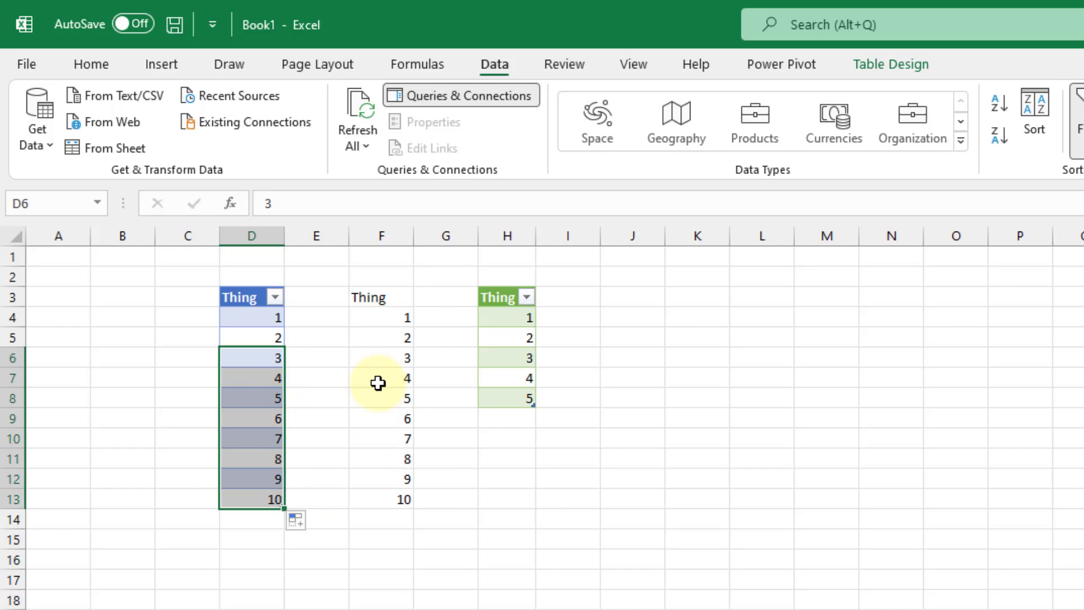
Refresh the FromArray_1 table at H3 so it picks up all 10 Thing values
click(505, 357)
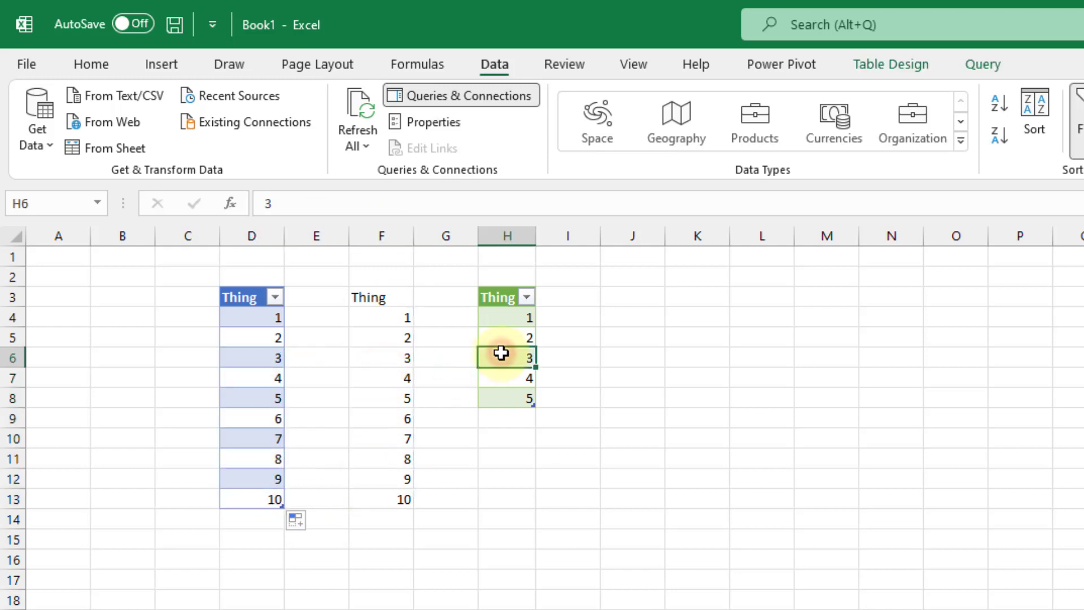
right_click(507, 354)
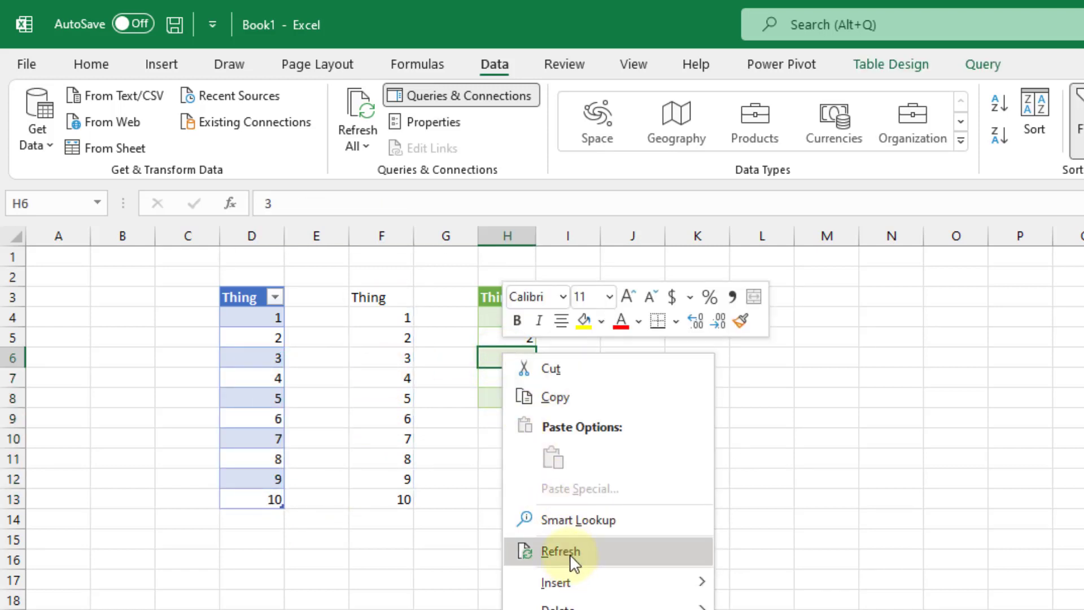
click(561, 551)
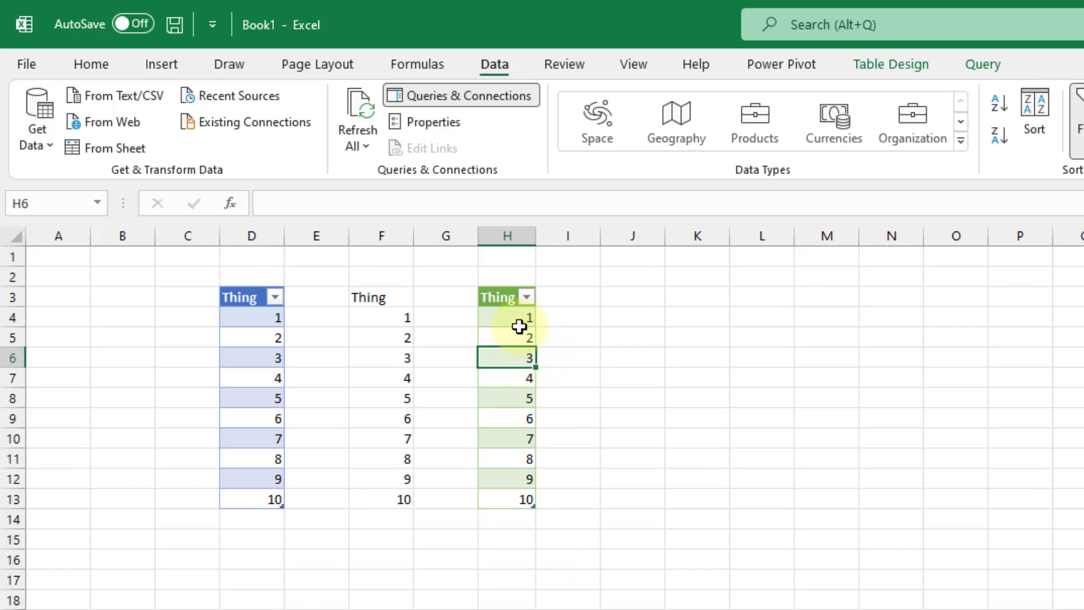
mouse_move(511, 449)
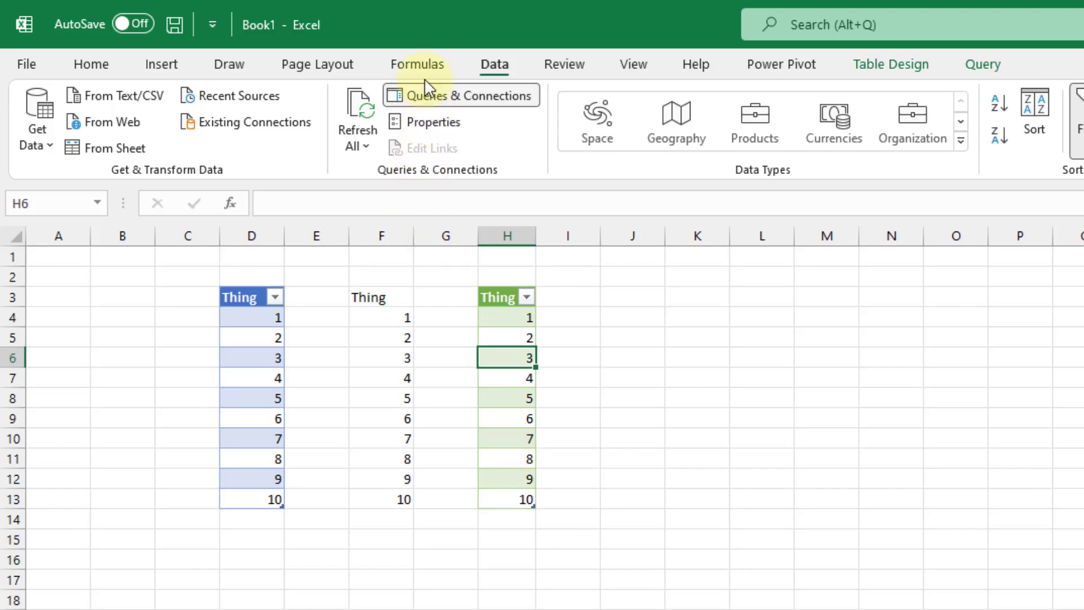
click(418, 64)
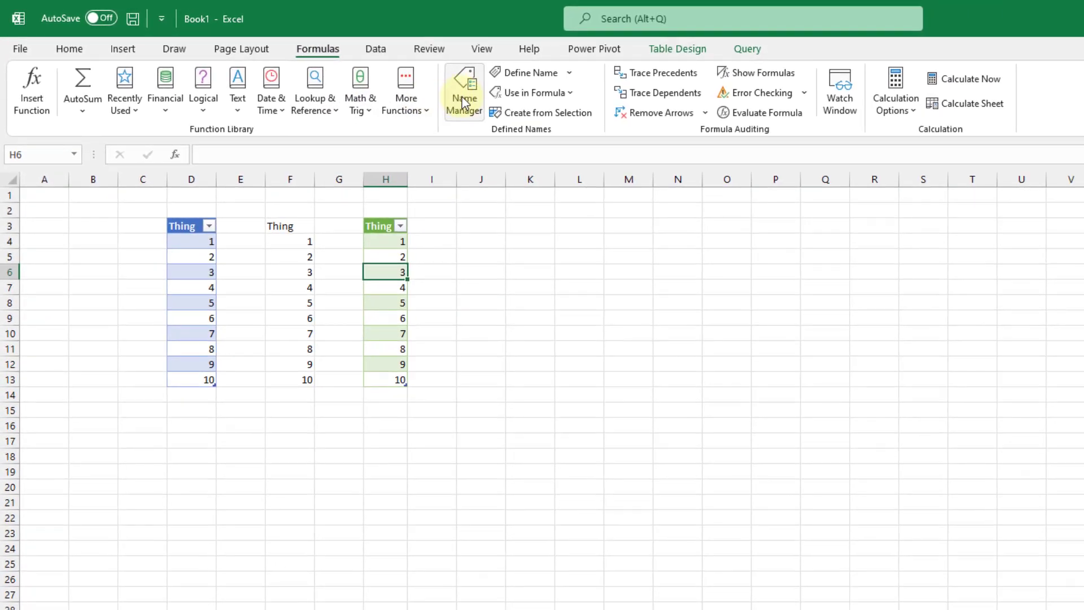
click(463, 90)
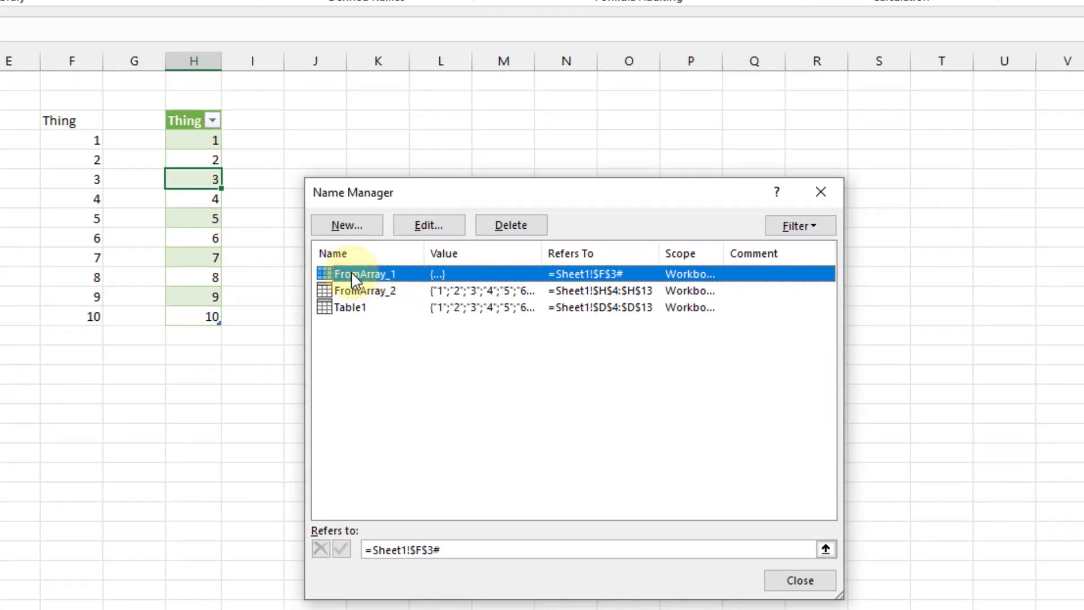
click(442, 548)
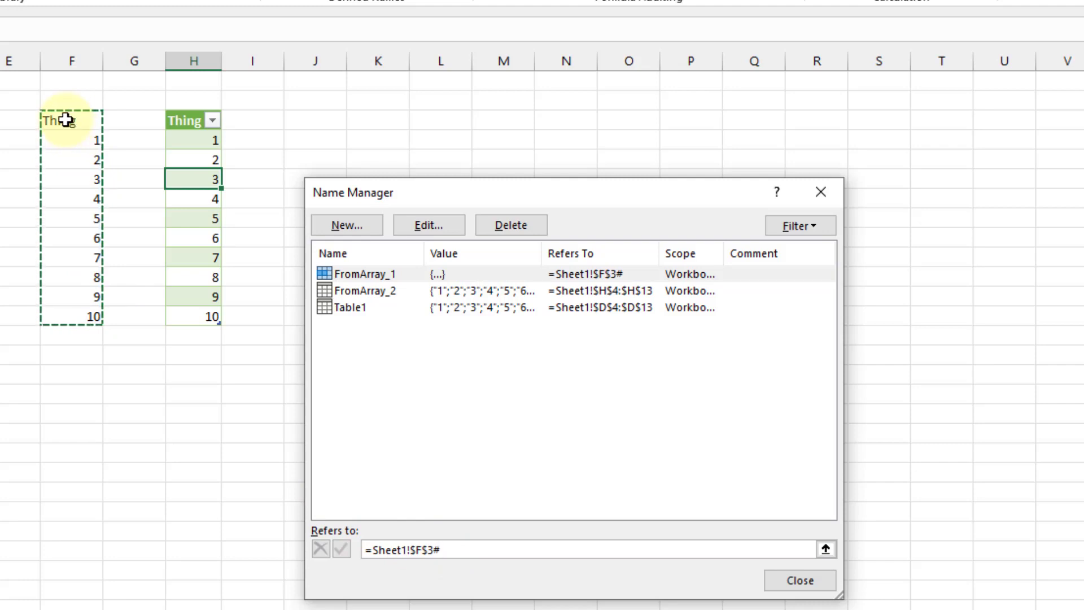
click(411, 550)
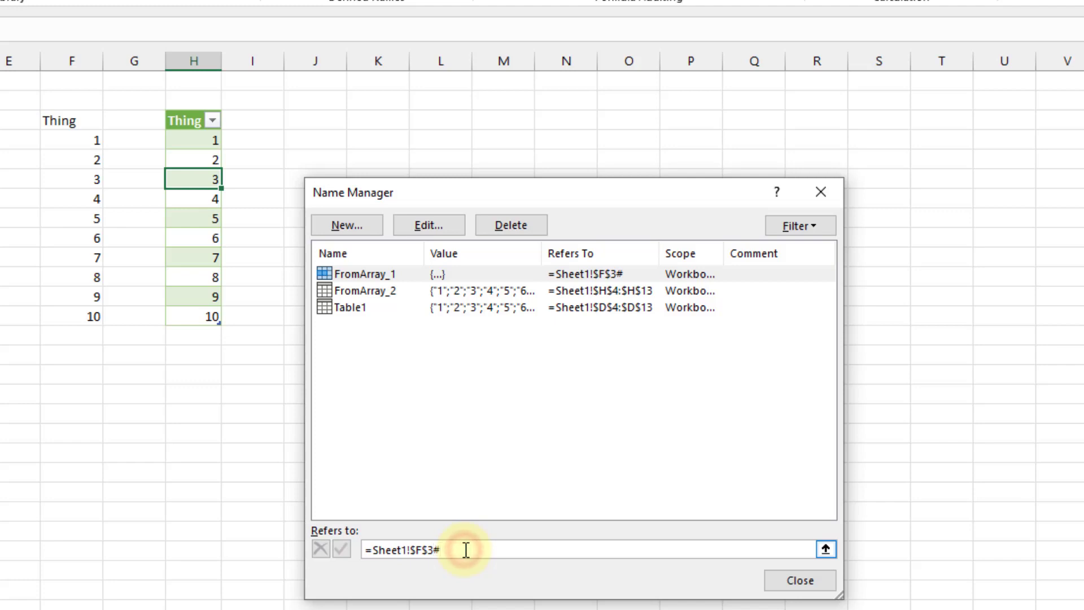
click(367, 274)
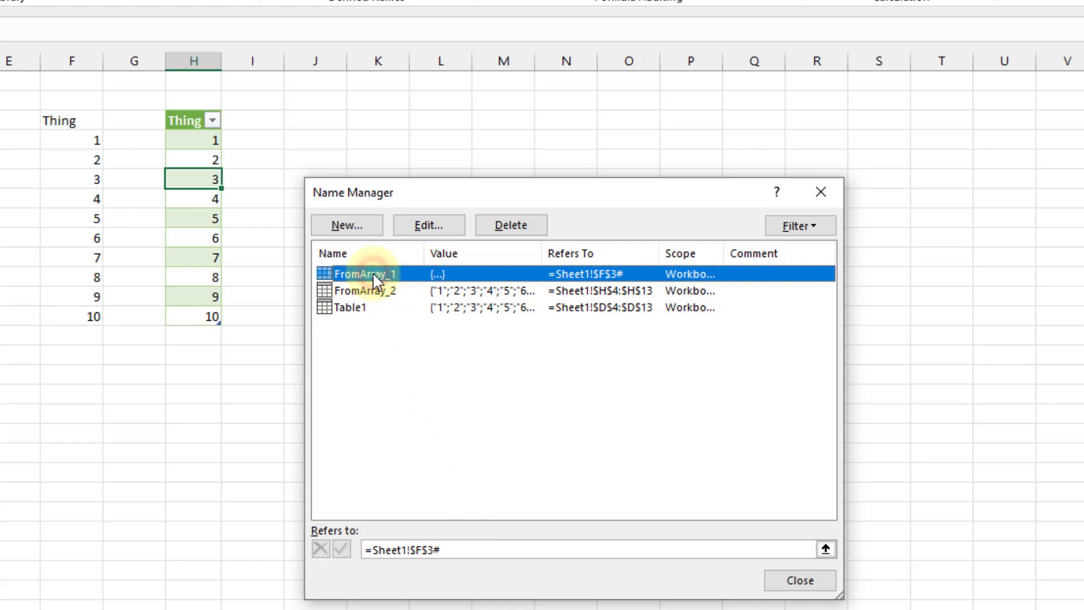
mouse_move(363, 282)
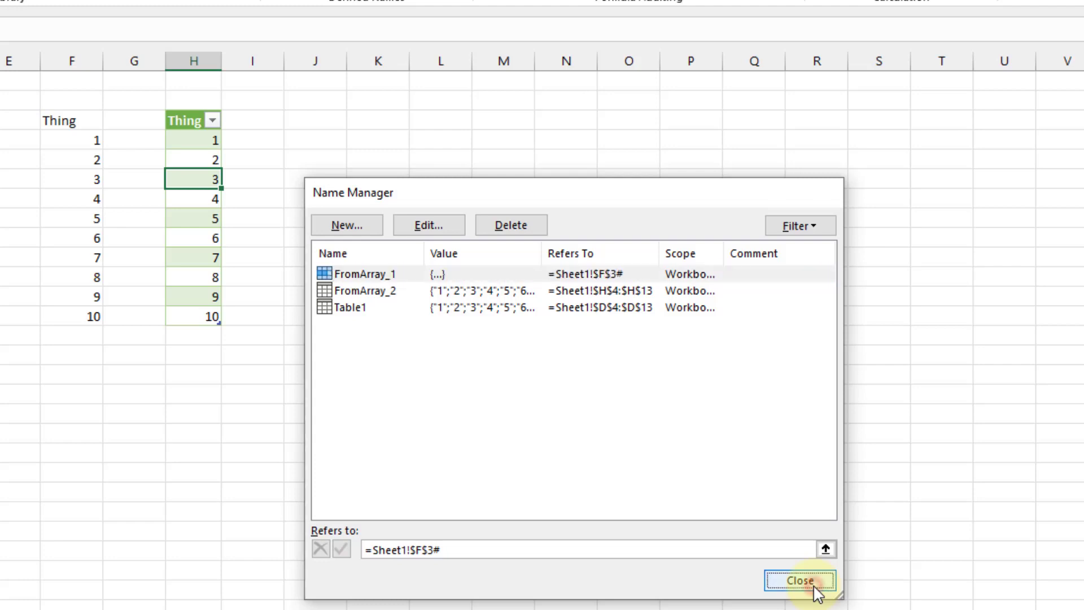
click(799, 581)
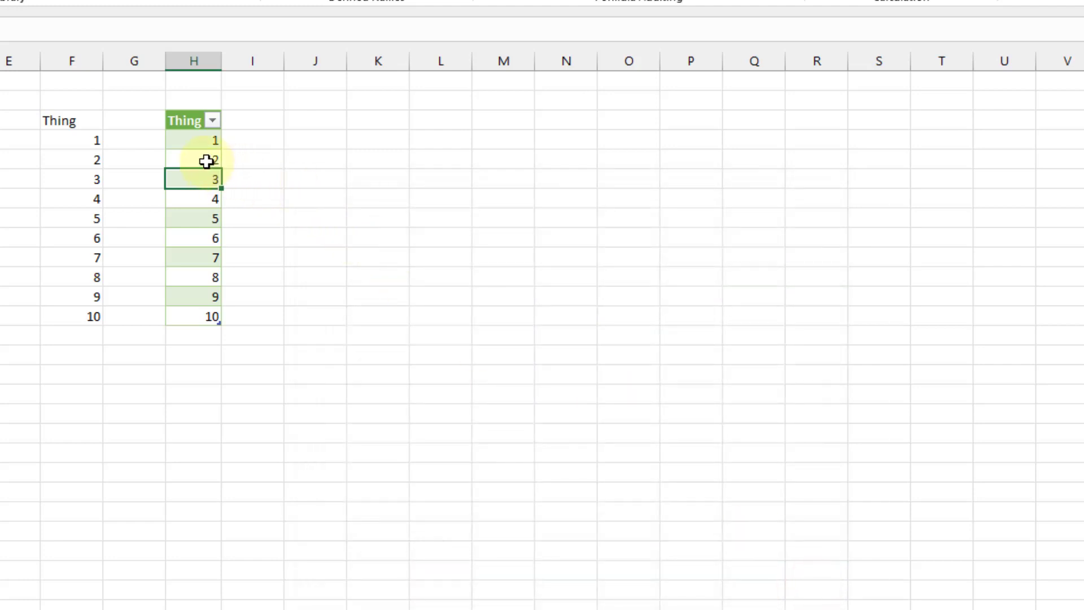